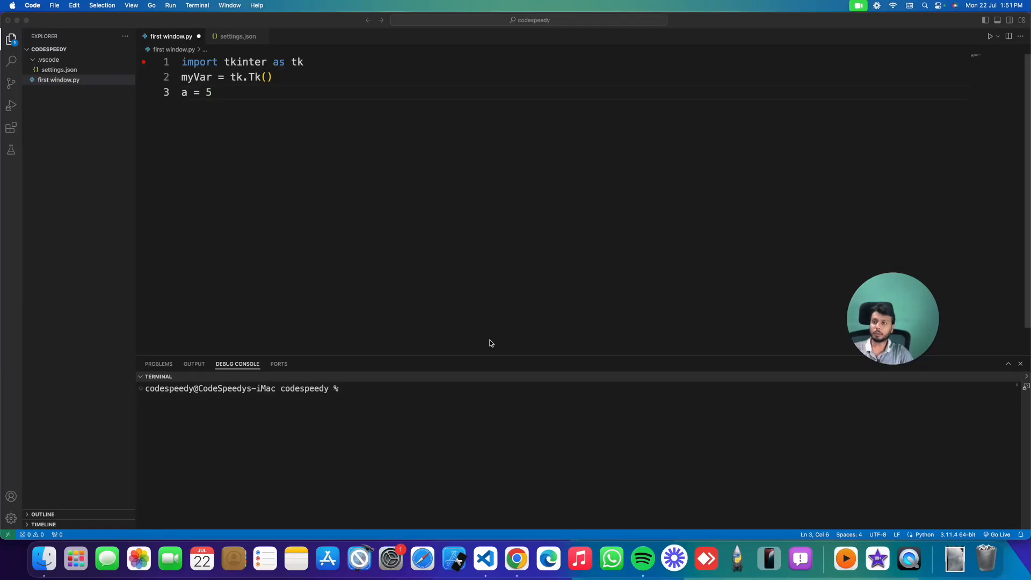
pyautogui.moveTo(292, 116)
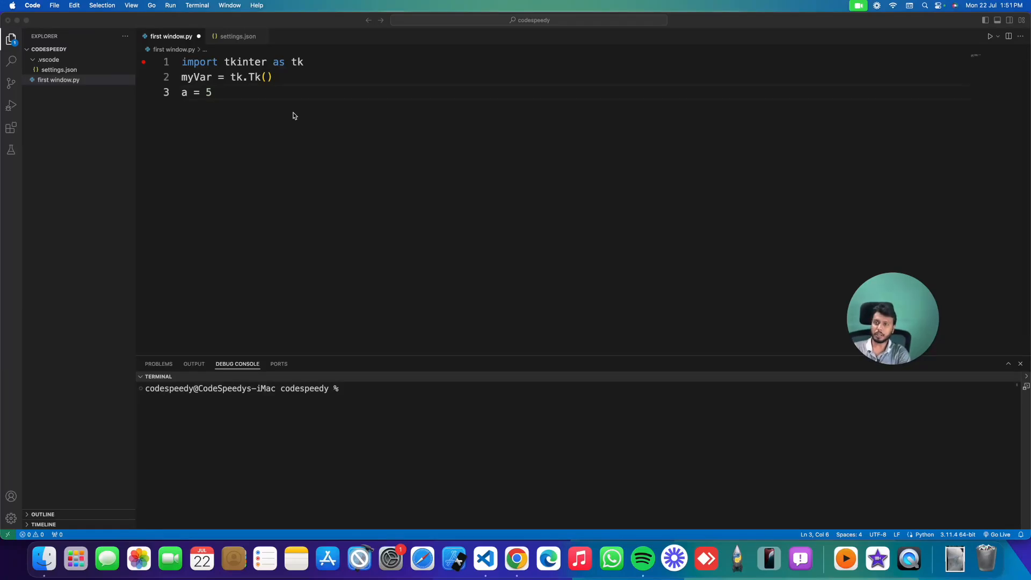
# Step: Inspect myVar's white colour, browse installed extensions, and add the line 'a = 5'
pyautogui.doubleClick(196, 77)
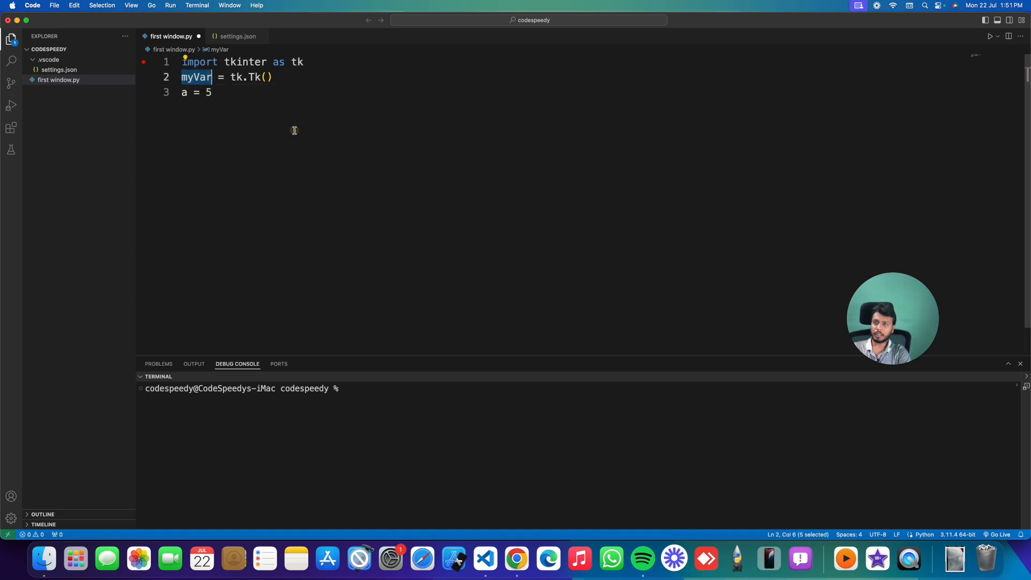
pyautogui.click(214, 92)
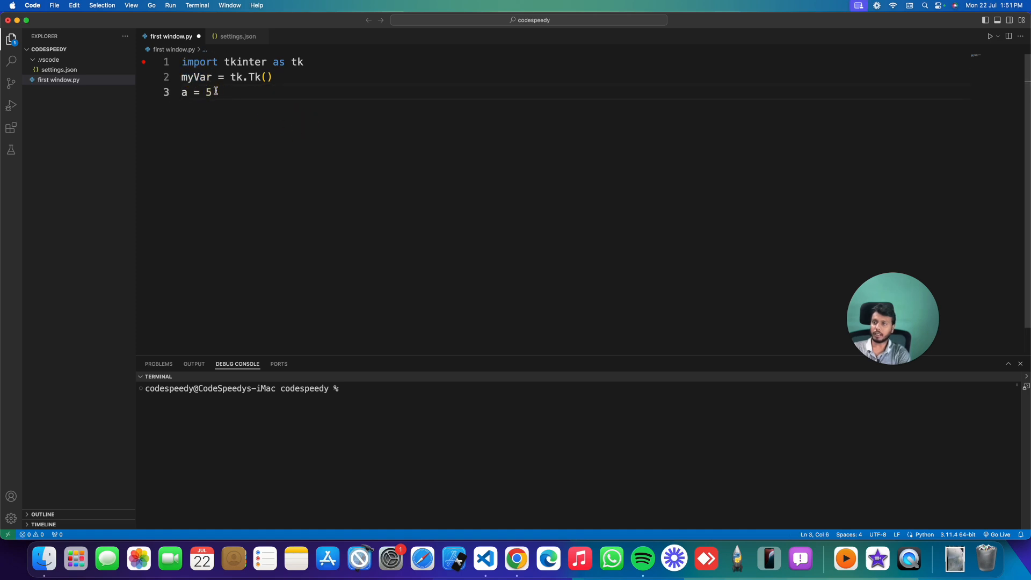
pyautogui.click(11, 127)
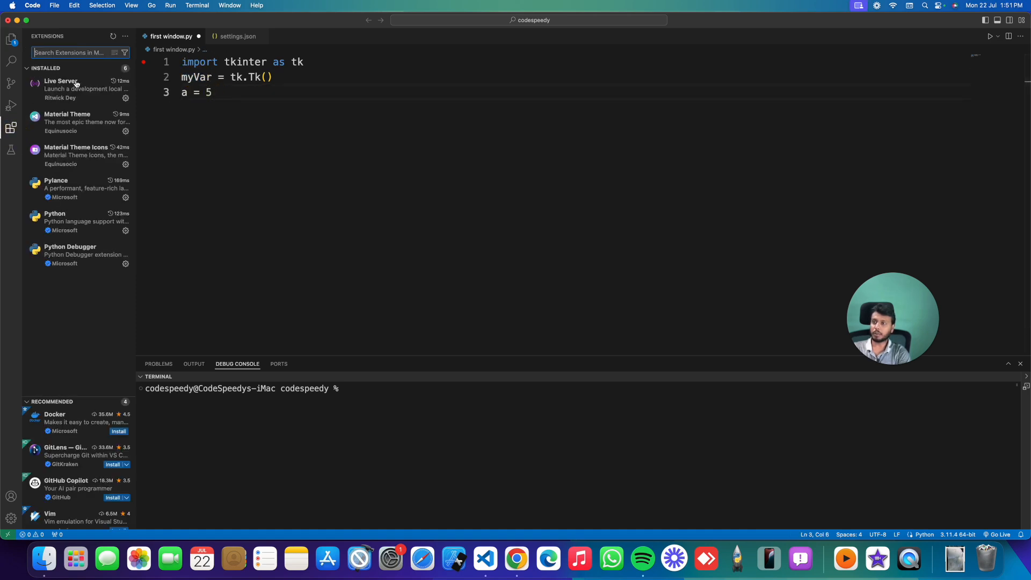
pyautogui.moveTo(57, 140)
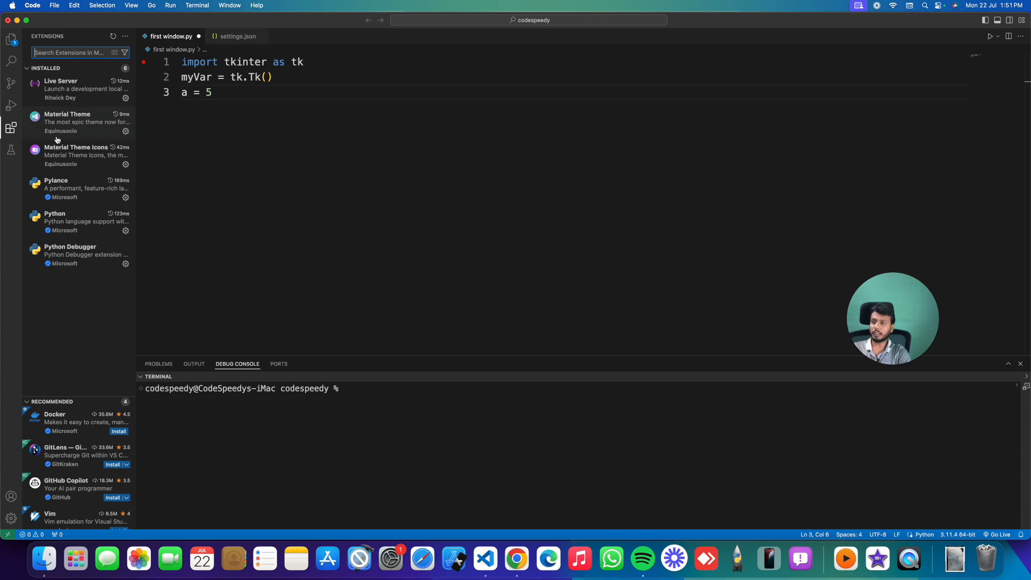
pyautogui.moveTo(67, 122)
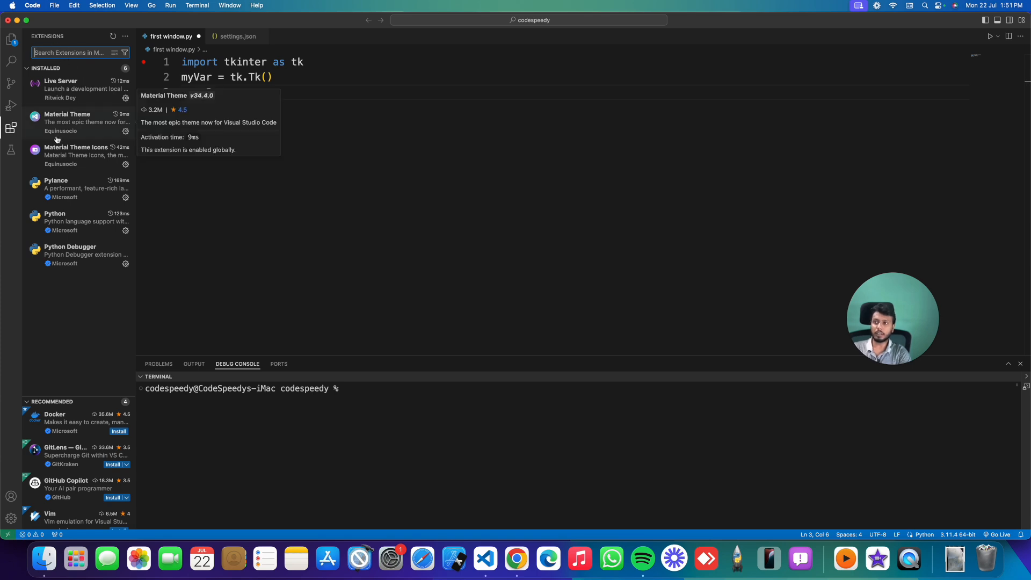
pyautogui.write('a = 5')
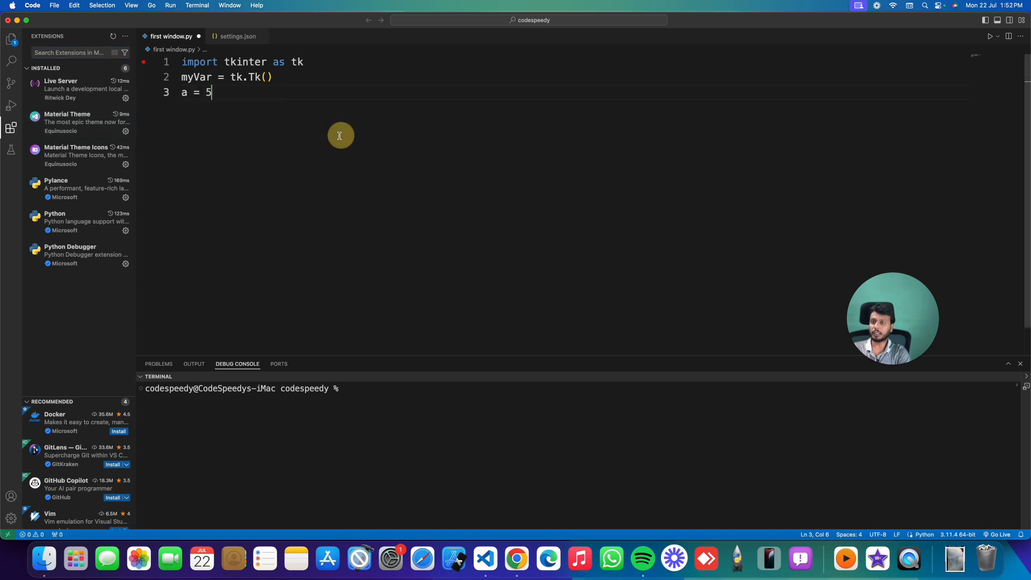
pyautogui.doubleClick(195, 76)
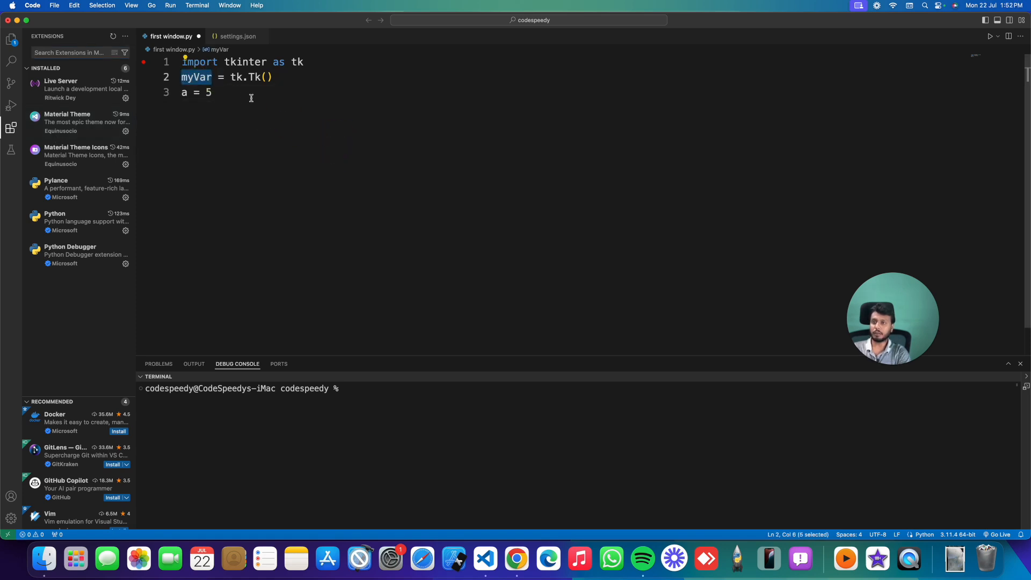
pyautogui.click(212, 92)
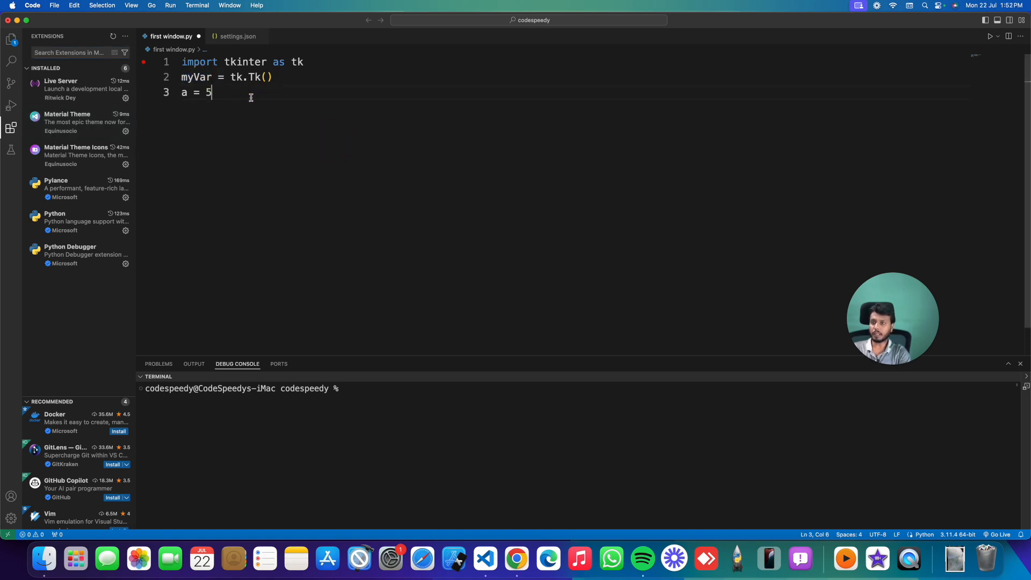
pyautogui.click(11, 39)
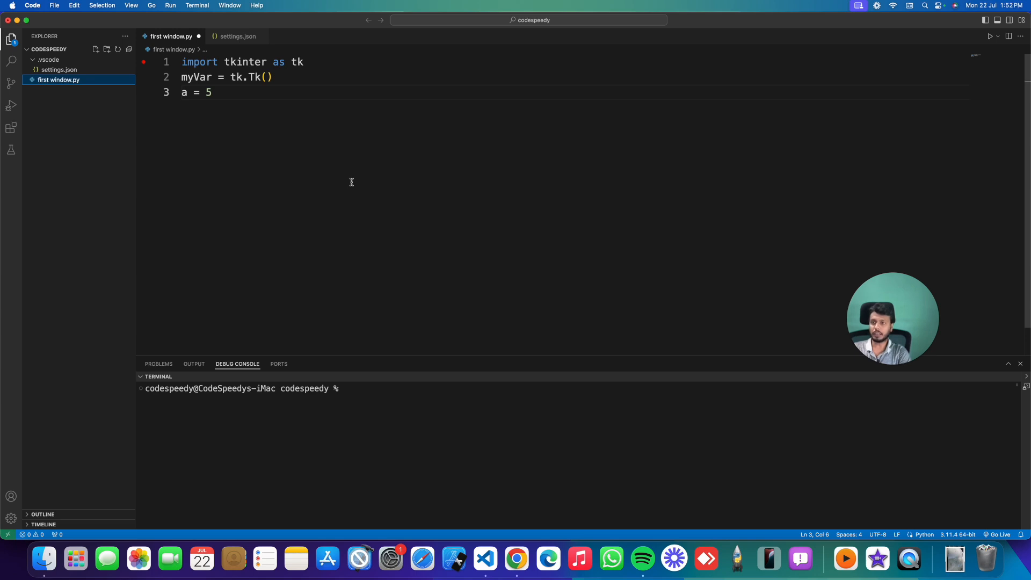
pyautogui.moveTo(36, 11)
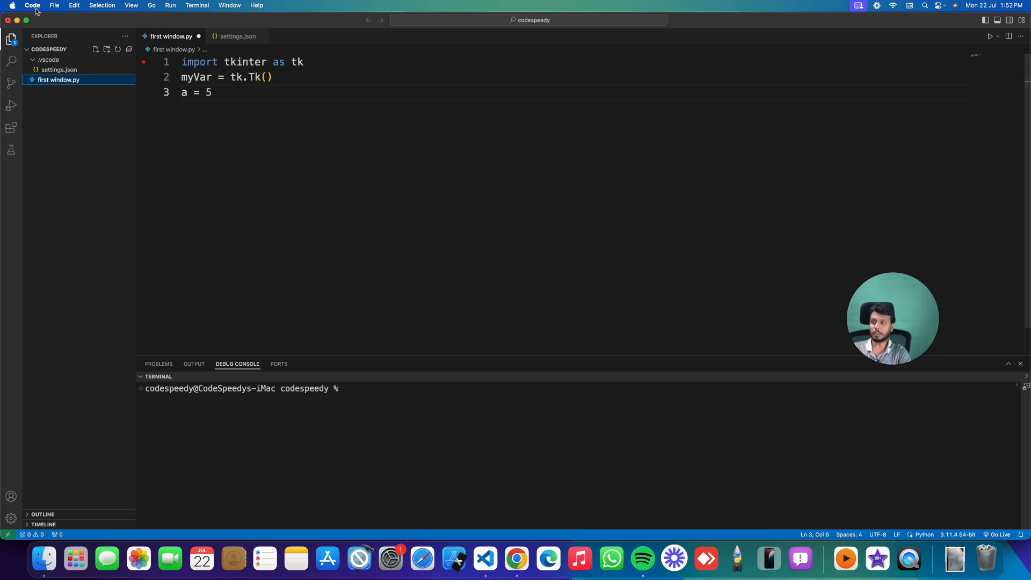
# Step: Open the Color Theme picker via Code > Settings > Theme
pyautogui.click(32, 6)
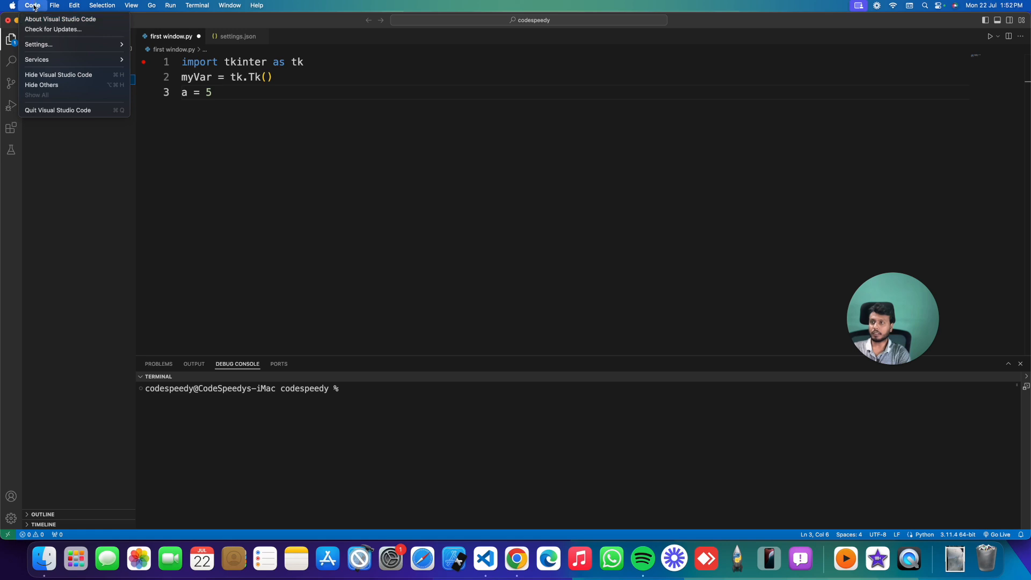
pyautogui.click(38, 44)
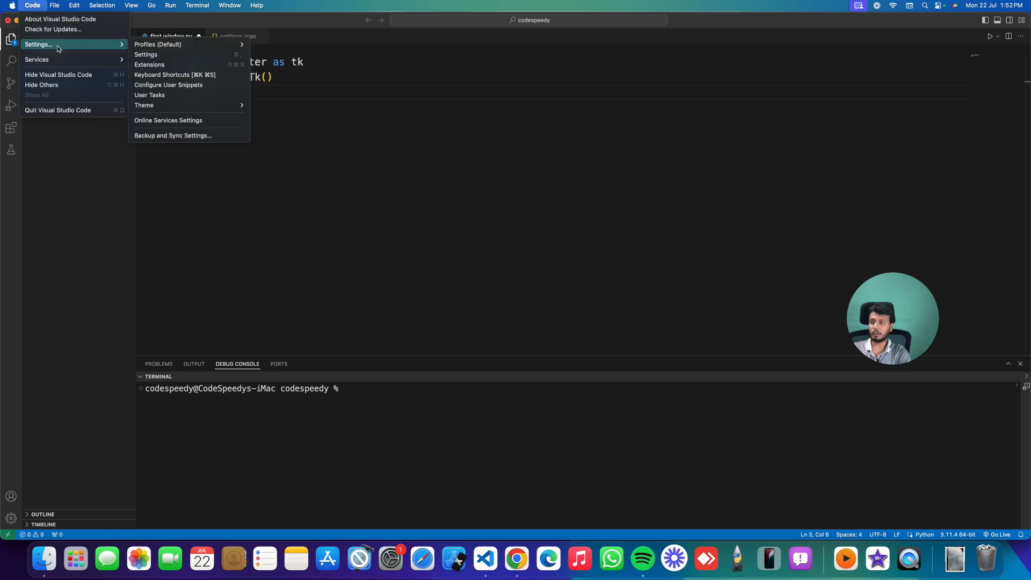
pyautogui.moveTo(149, 95)
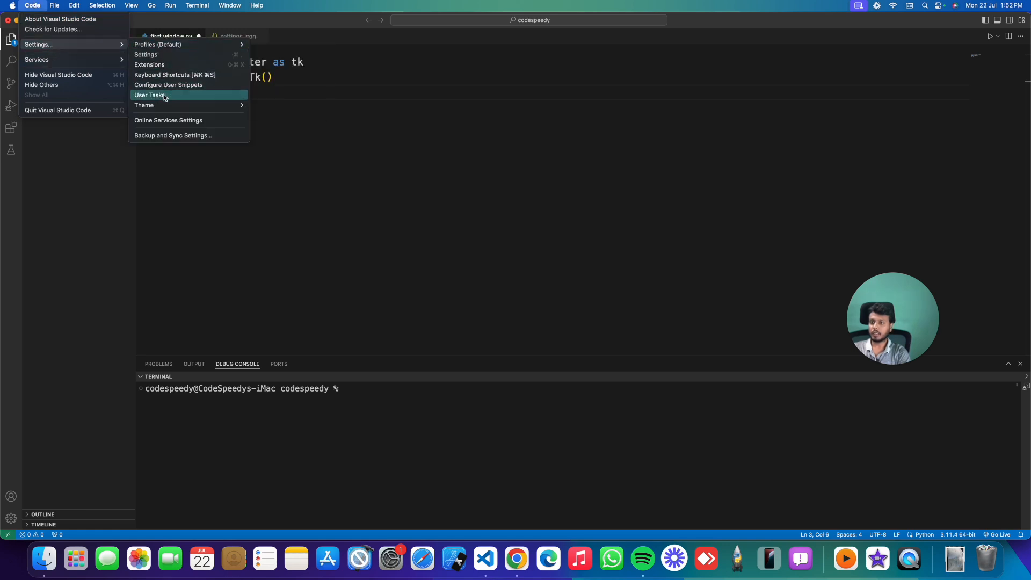
pyautogui.moveTo(143, 105)
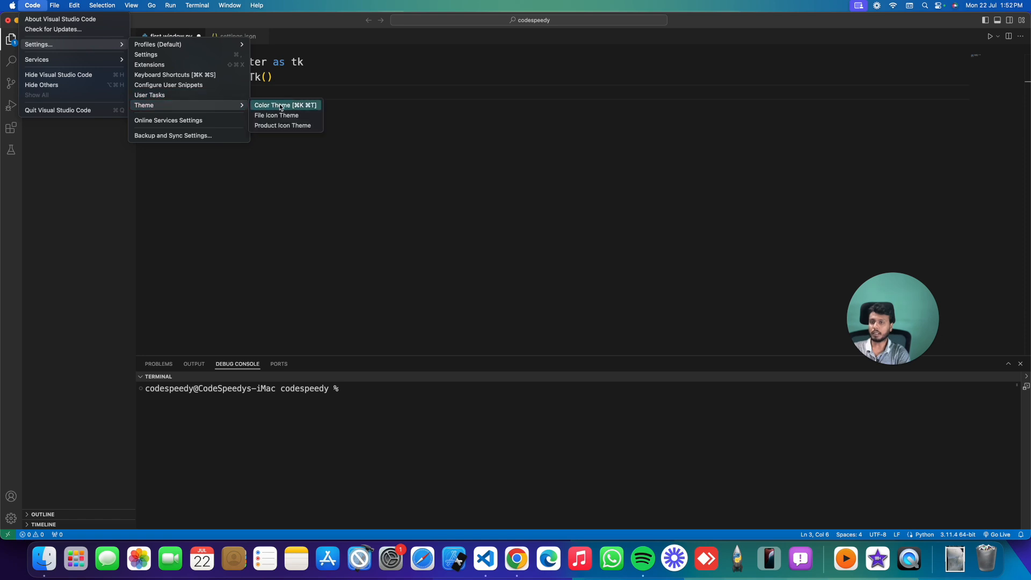
pyautogui.click(278, 105)
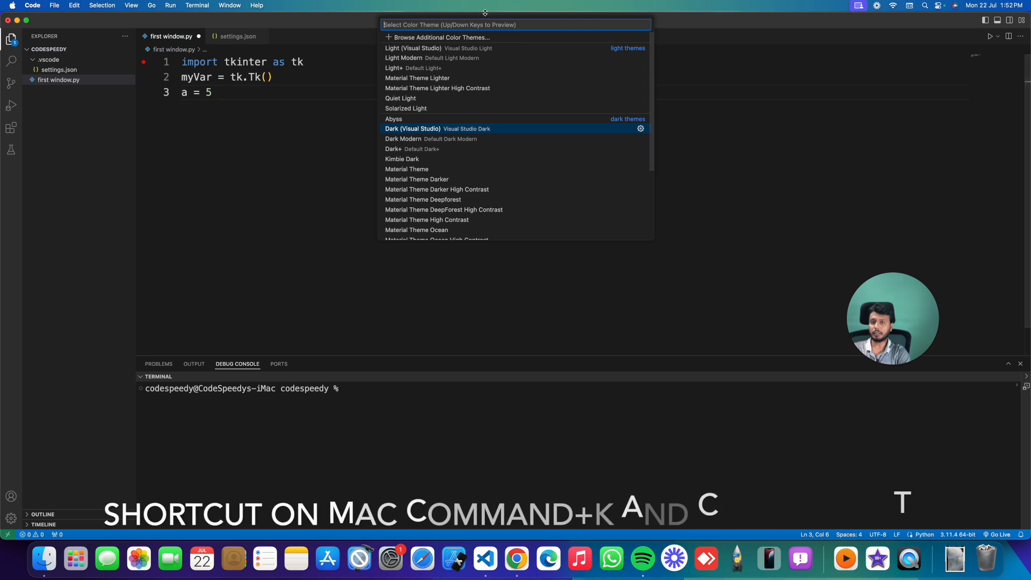
pyautogui.moveTo(444, 57)
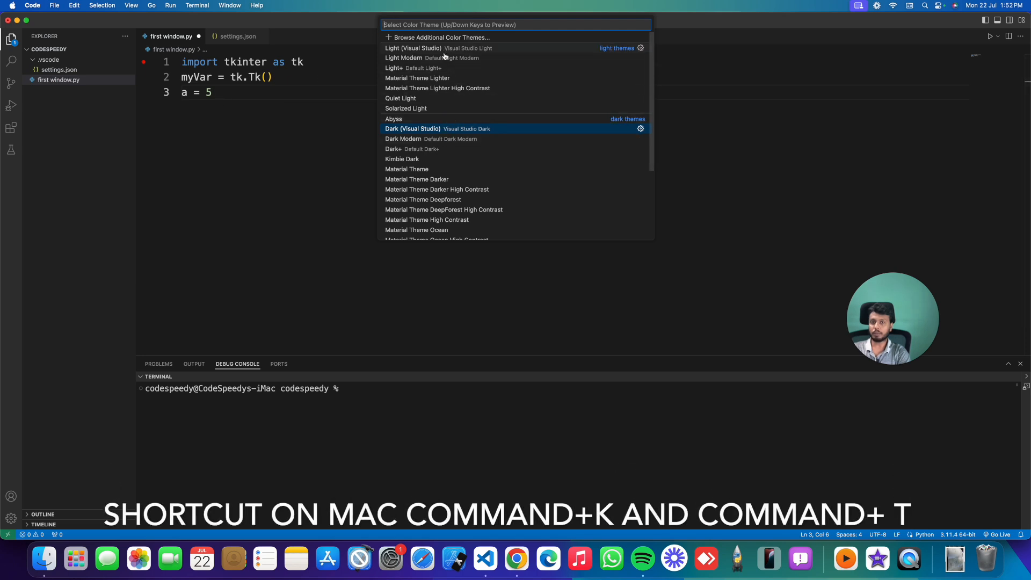
pyautogui.moveTo(446, 77)
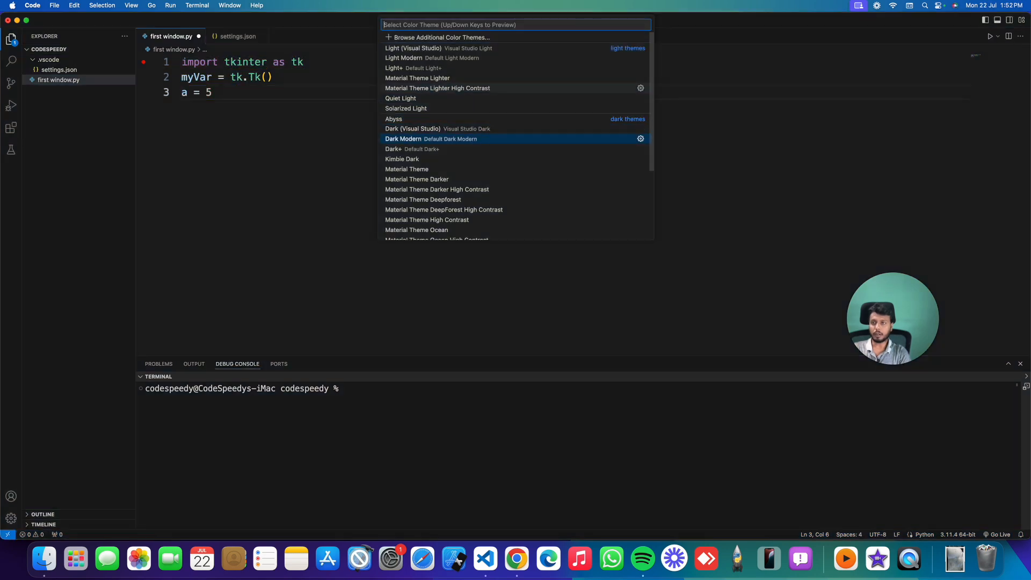
pyautogui.moveTo(393, 120)
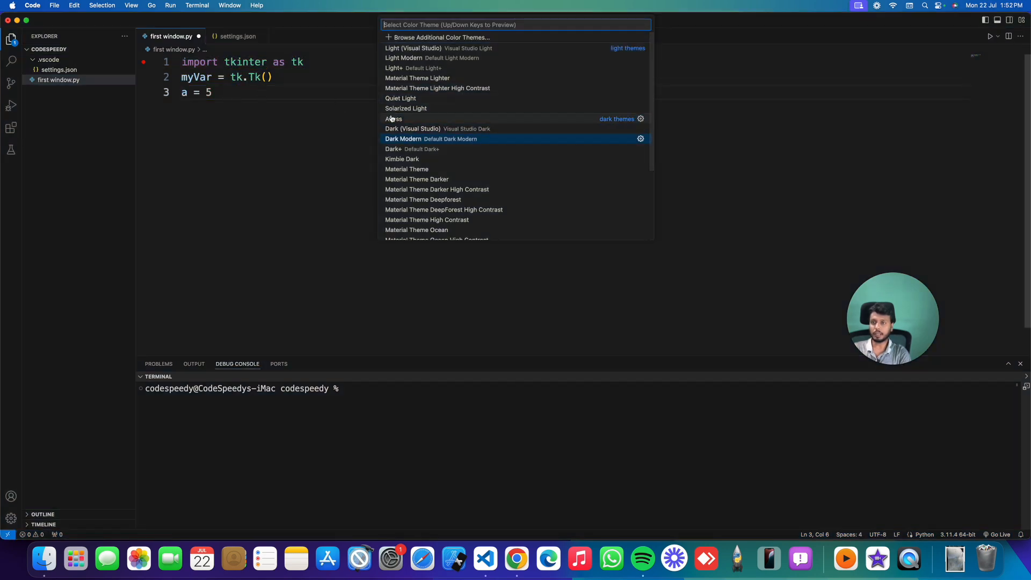
# Step: Apply the Dark Modern theme and close the picker, returning to the tkinter script
pyautogui.press('Escape')
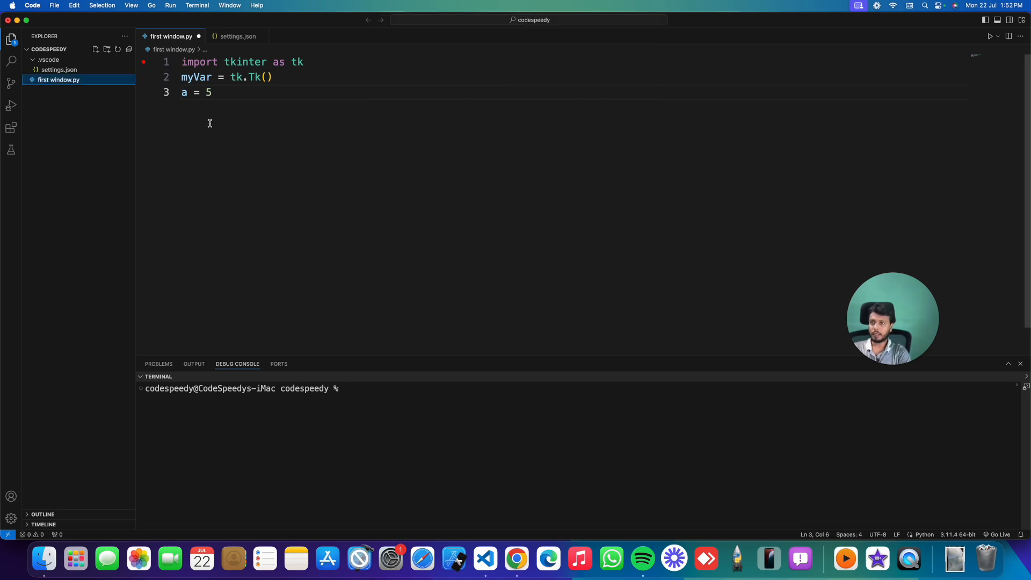